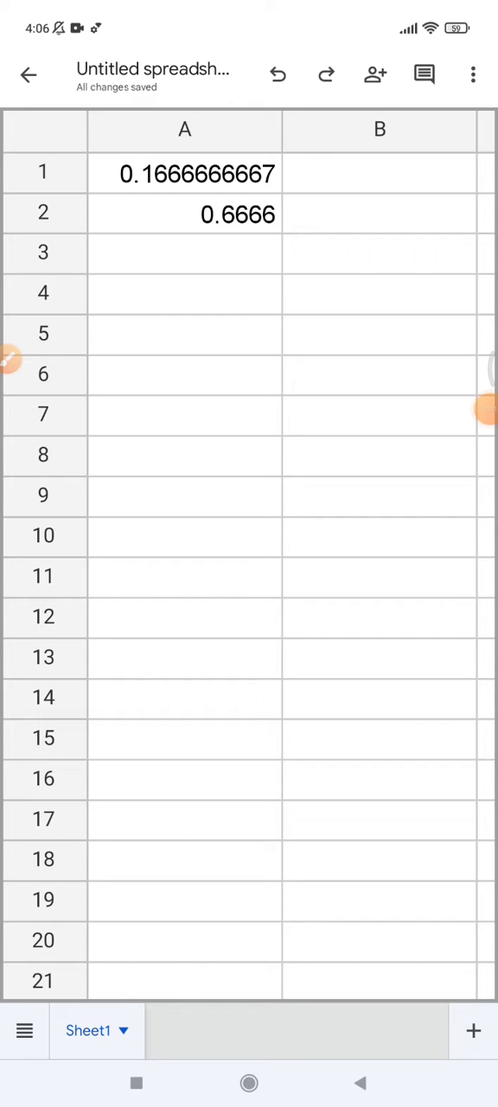
Open the formatting panel for cell A1, showing its text settings.
{"action": "left_click", "coordinate": [185, 577]}
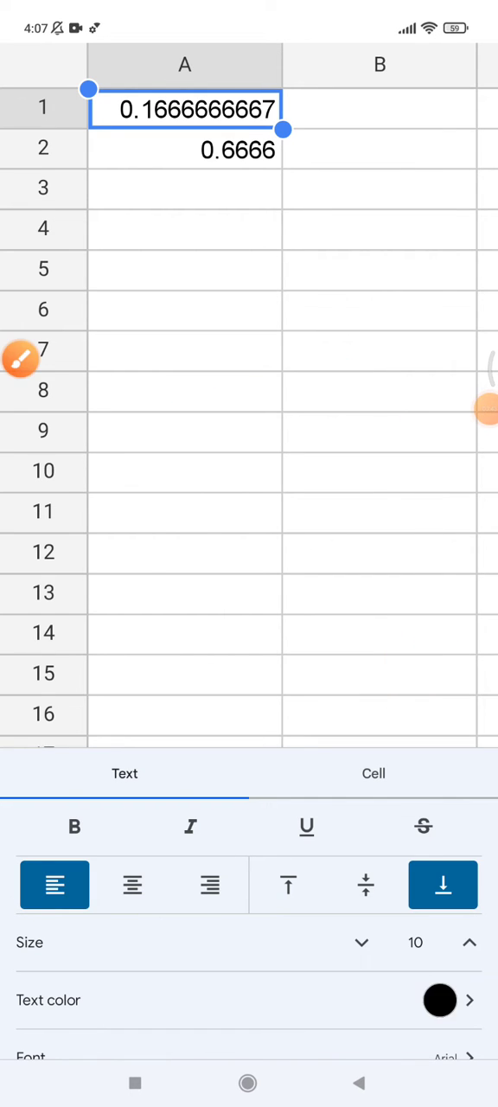
Switch to the Cell formatting tab and scroll through its options.
{"action": "left_click", "coordinate": [374, 773]}
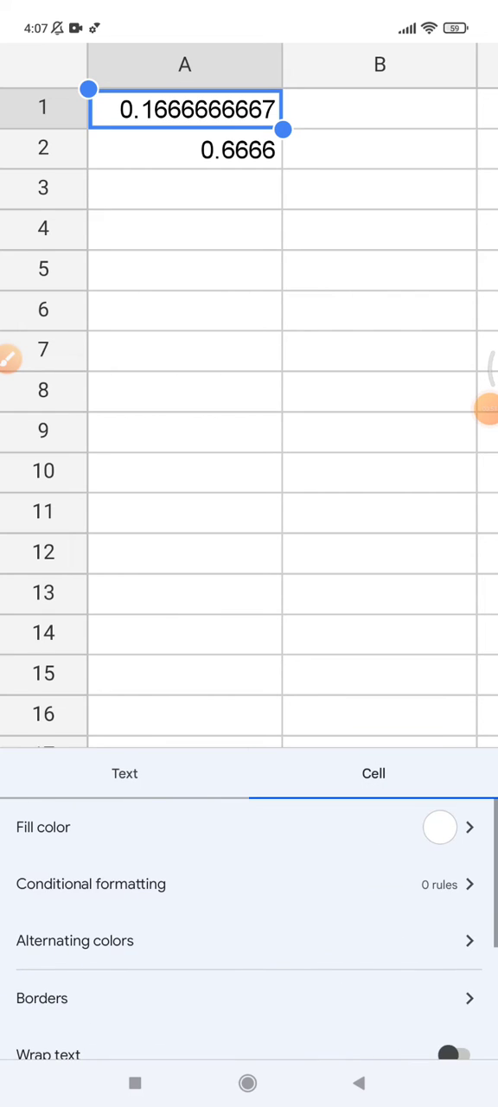
{"action": "scroll", "scroll_direction": "down", "scroll_amount": 3}
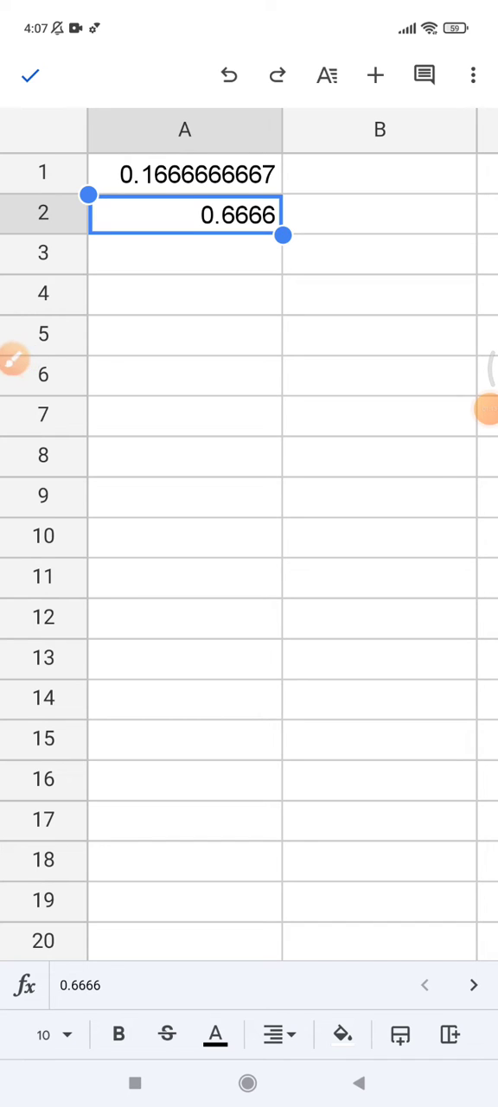
Reduce cell A2's decimal places so 0.6666 shows as 0.67.
{"action": "left_click", "coordinate": [324, 75]}
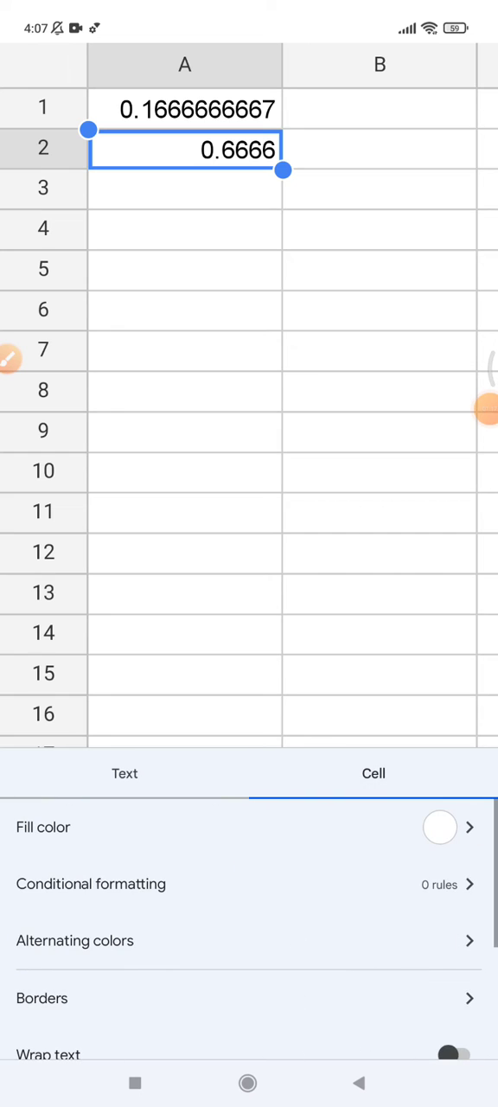
{"action": "scroll", "scroll_direction": "down", "scroll_amount": 3}
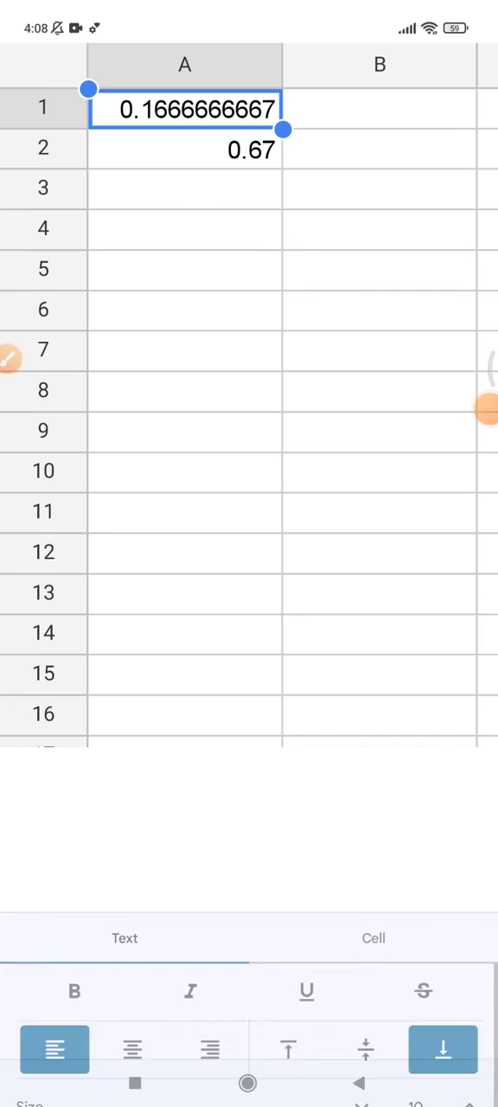
{"action": "left_click", "coordinate": [374, 938]}
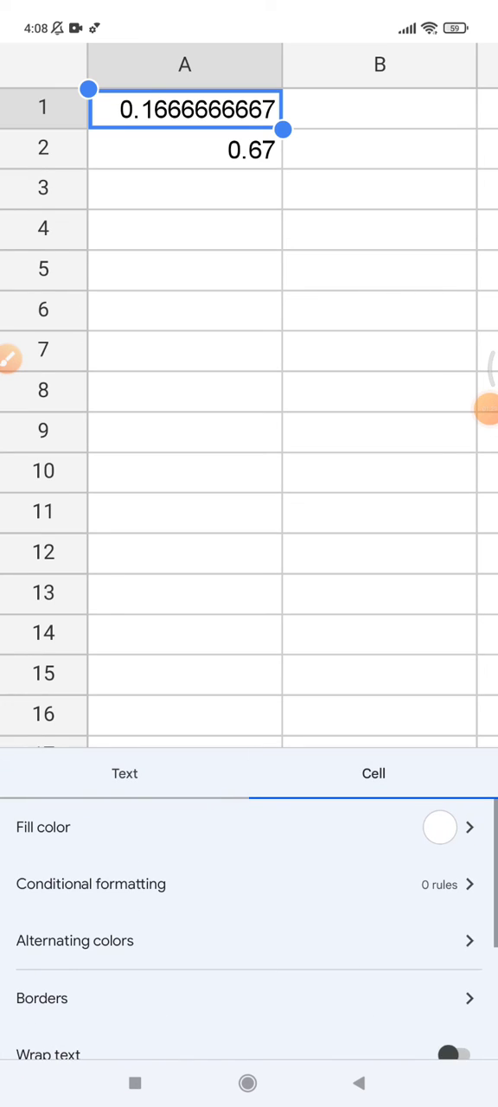
Scroll through the Cell tab options, then switch to the Text formatting tab.
{"action": "scroll", "scroll_direction": "down", "scroll_amount": 3}
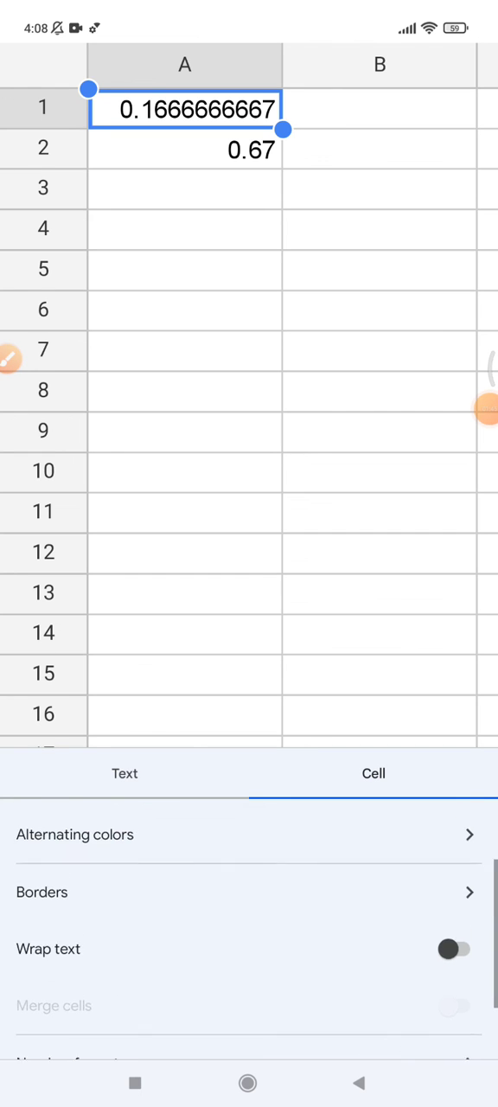
{"action": "scroll", "scroll_direction": "down", "scroll_amount": 3}
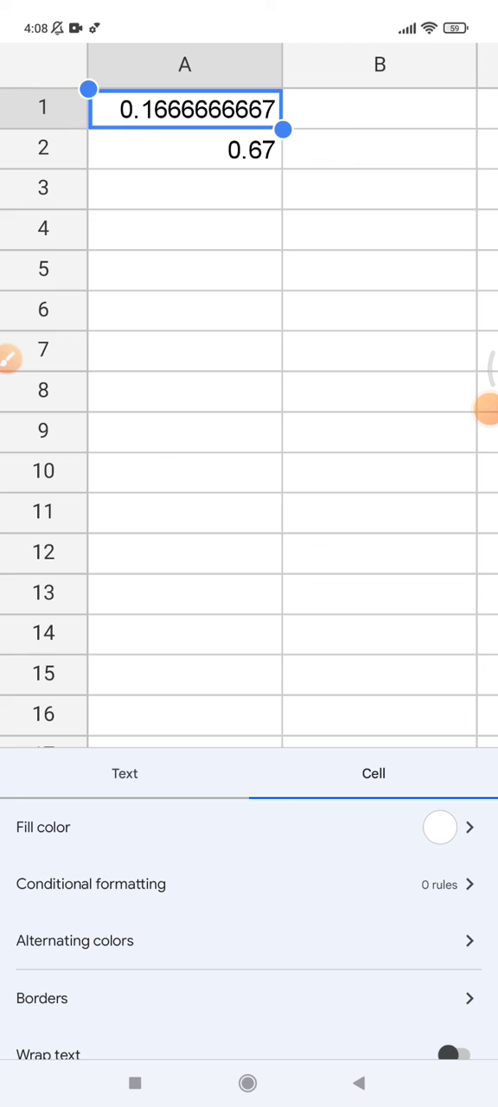
{"action": "left_click", "coordinate": [125, 773]}
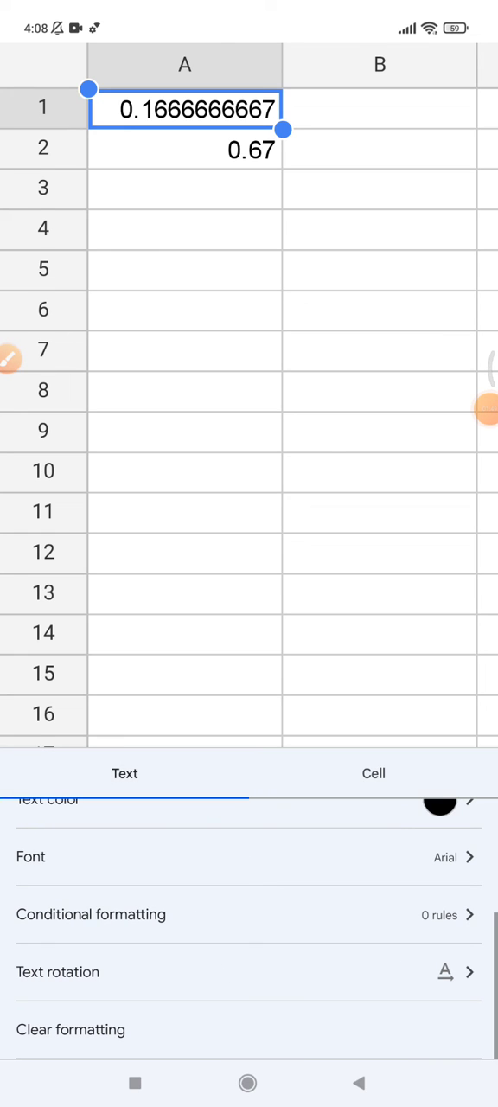